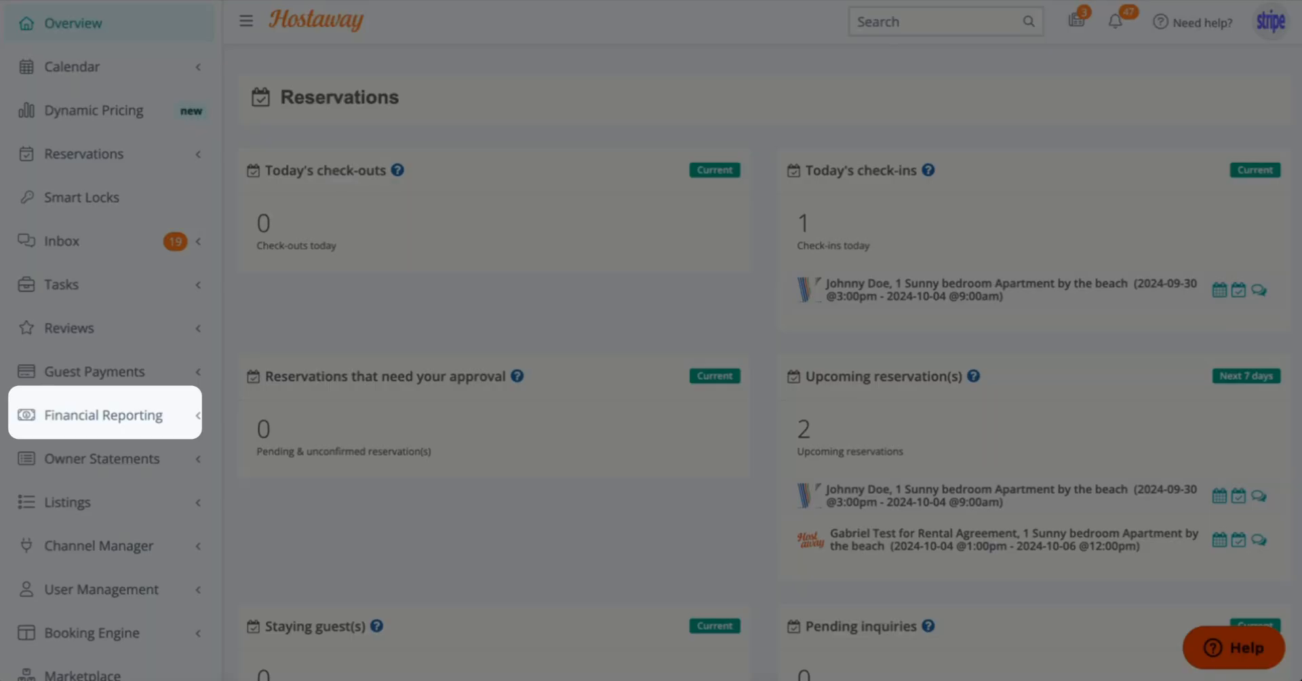
Go to Financial Reporting and show the Expenses & Extras list.
left_click(103, 414)
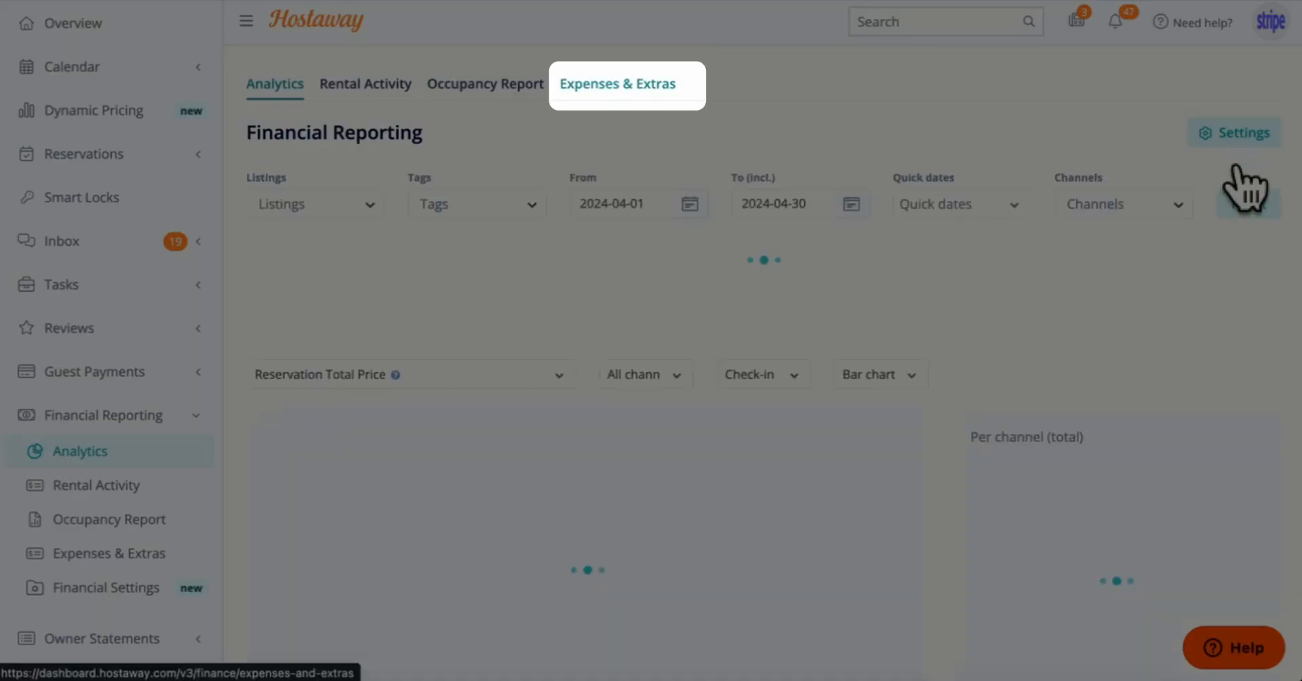
left_click(617, 83)
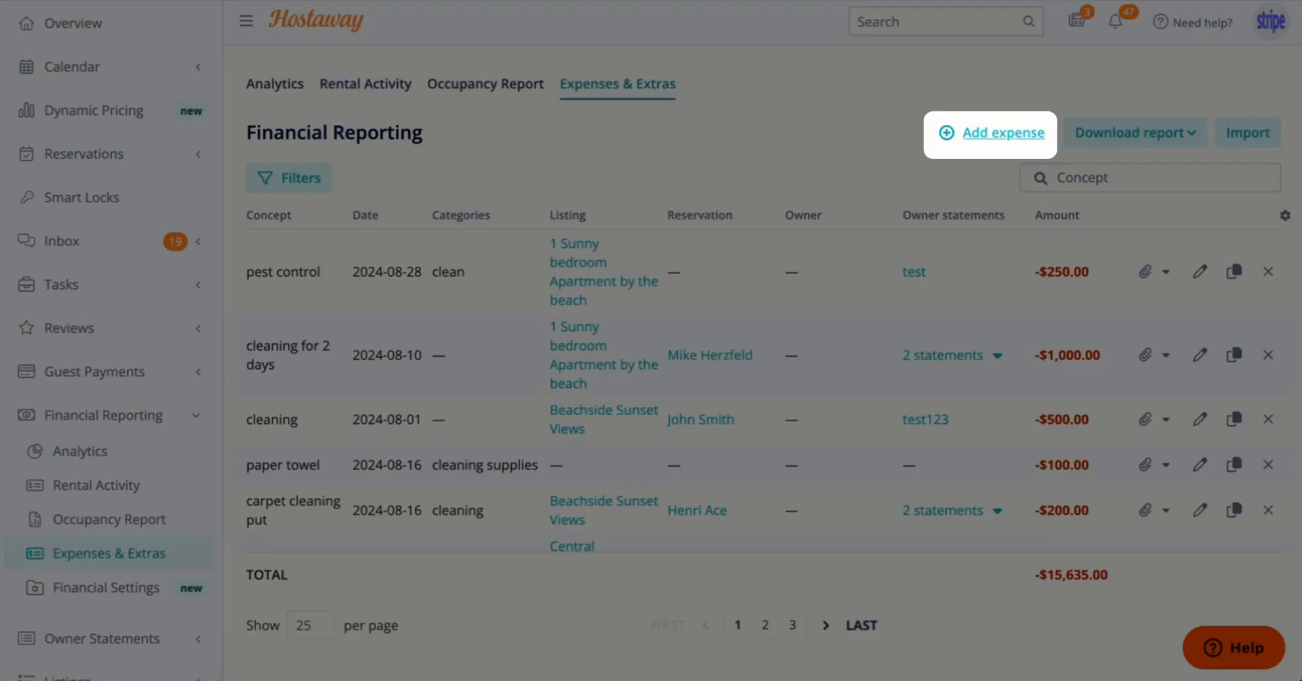
Draft a new 'Broken lamp' expense dated 2024-09-13 with amount -150.
left_click(988, 132)
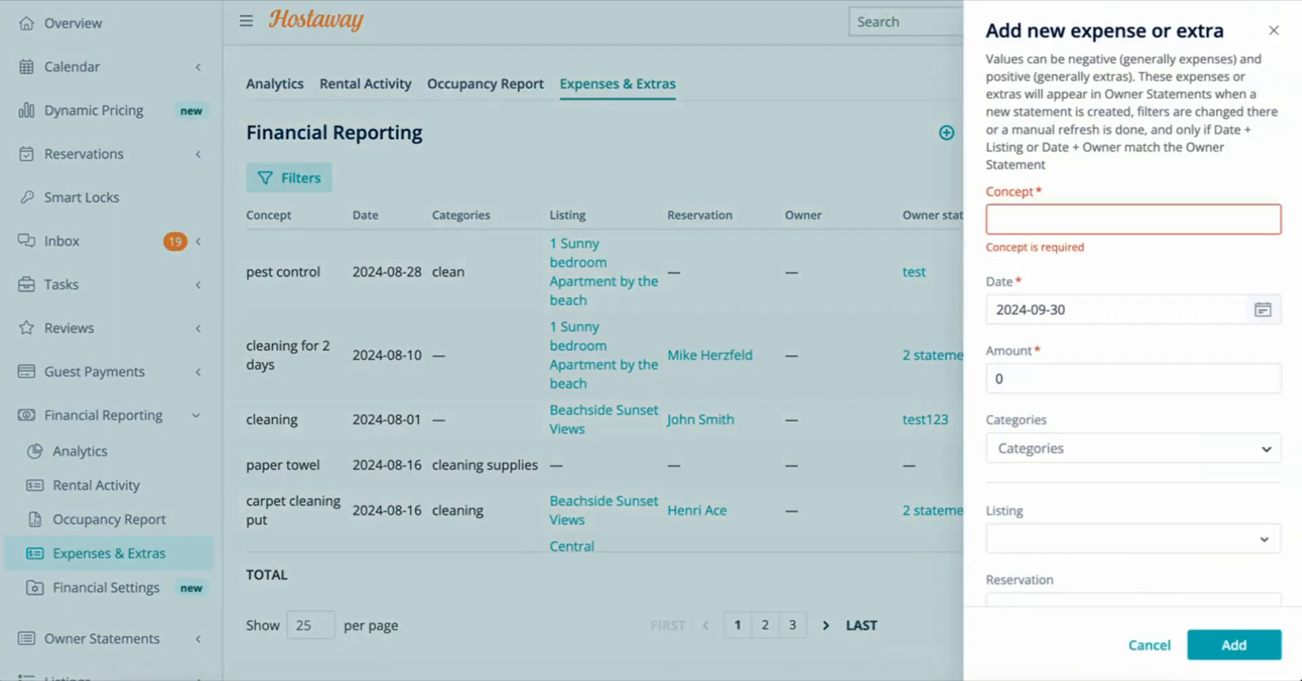
left_click(1131, 219)
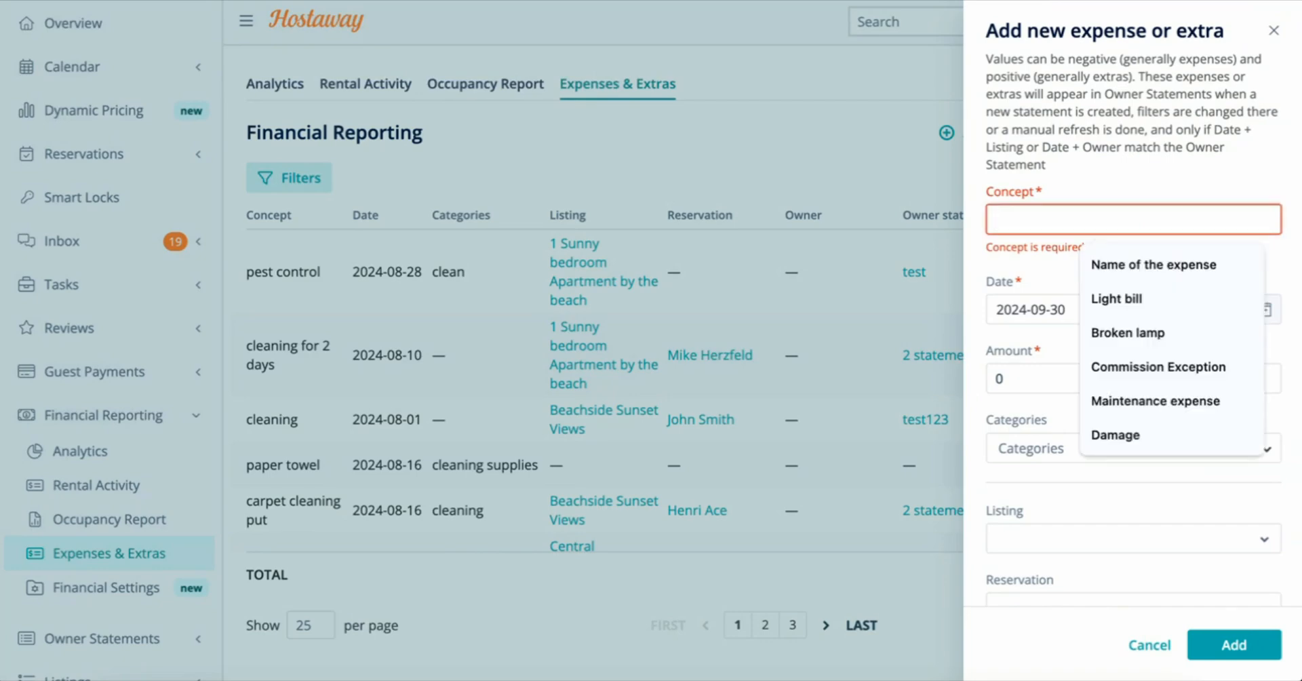
left_click(1127, 333)
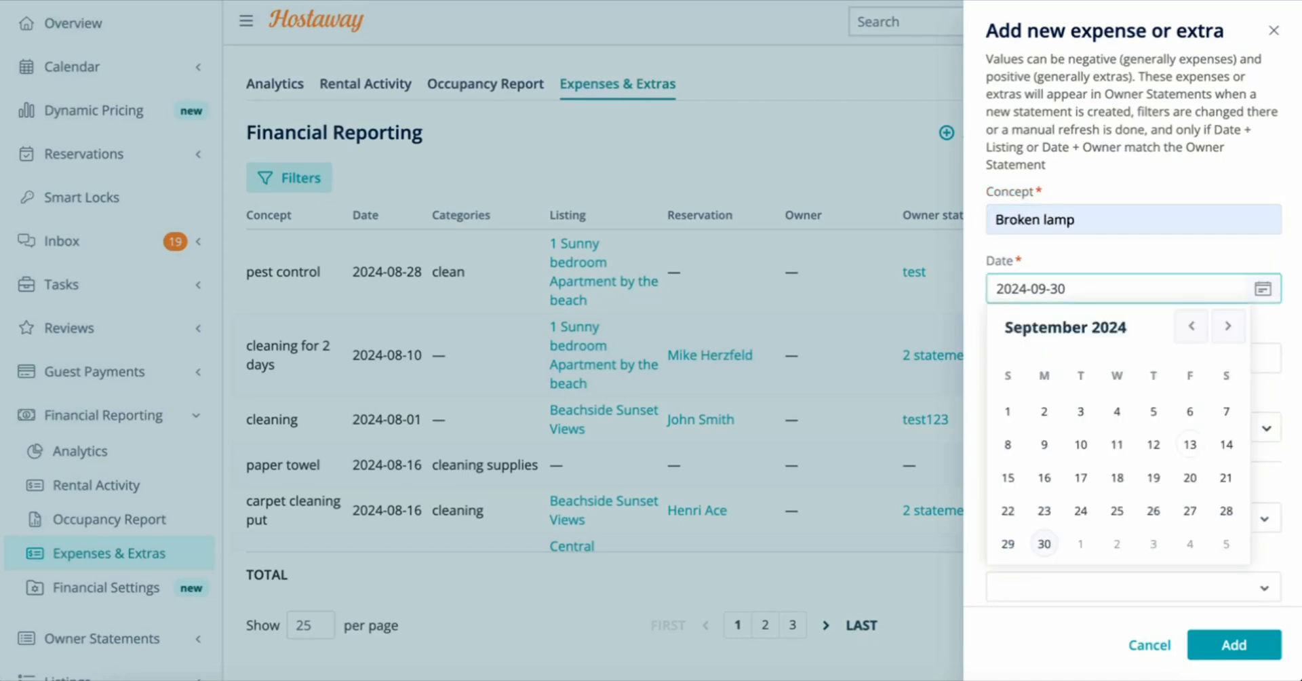
left_click(1189, 444)
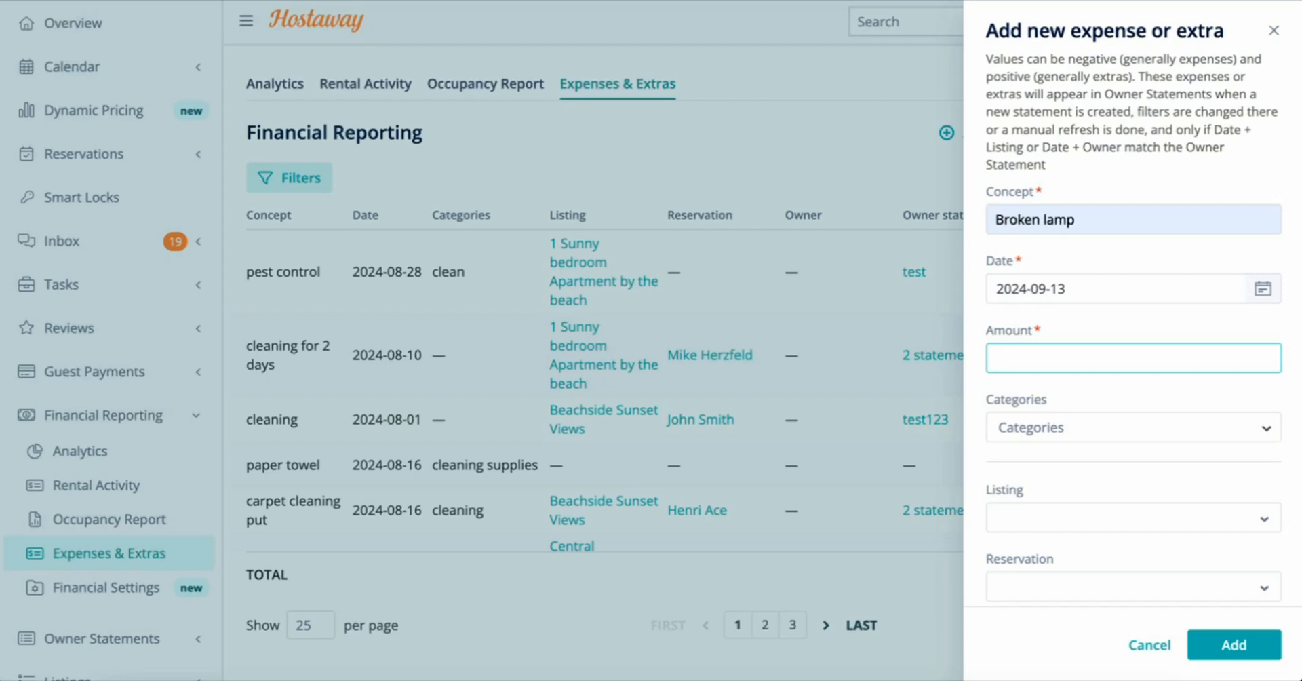
type("-")
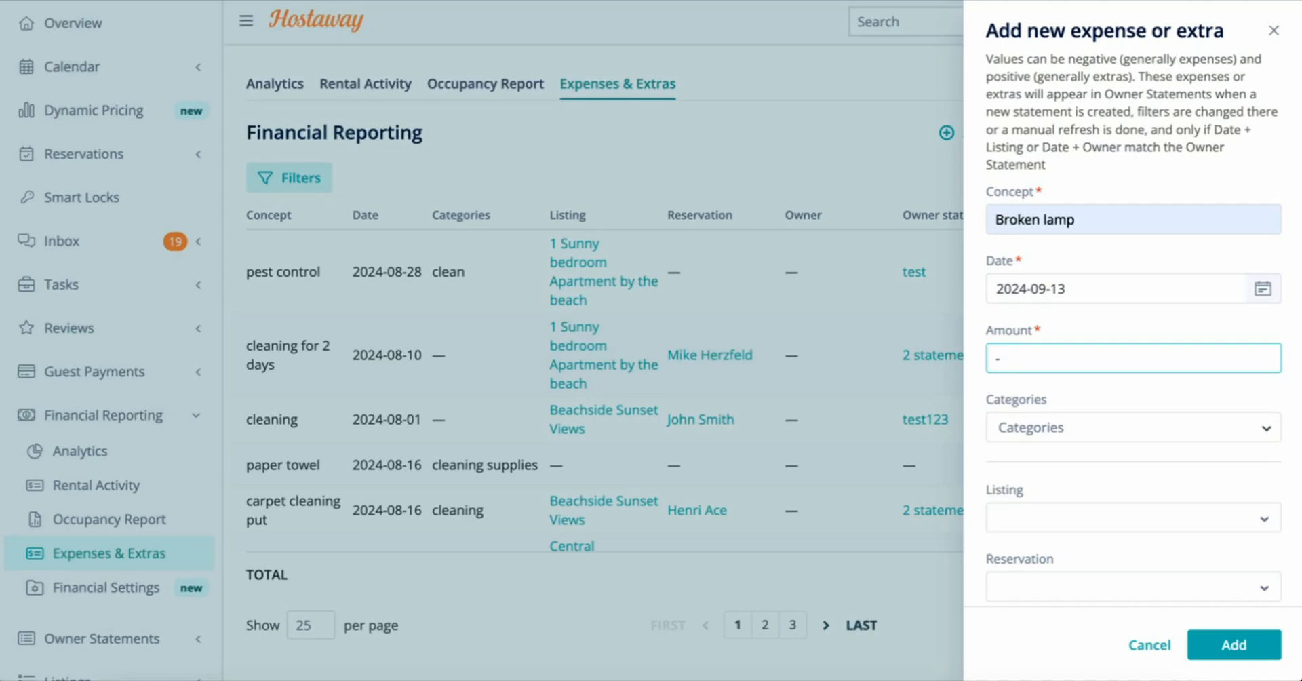
type("150")
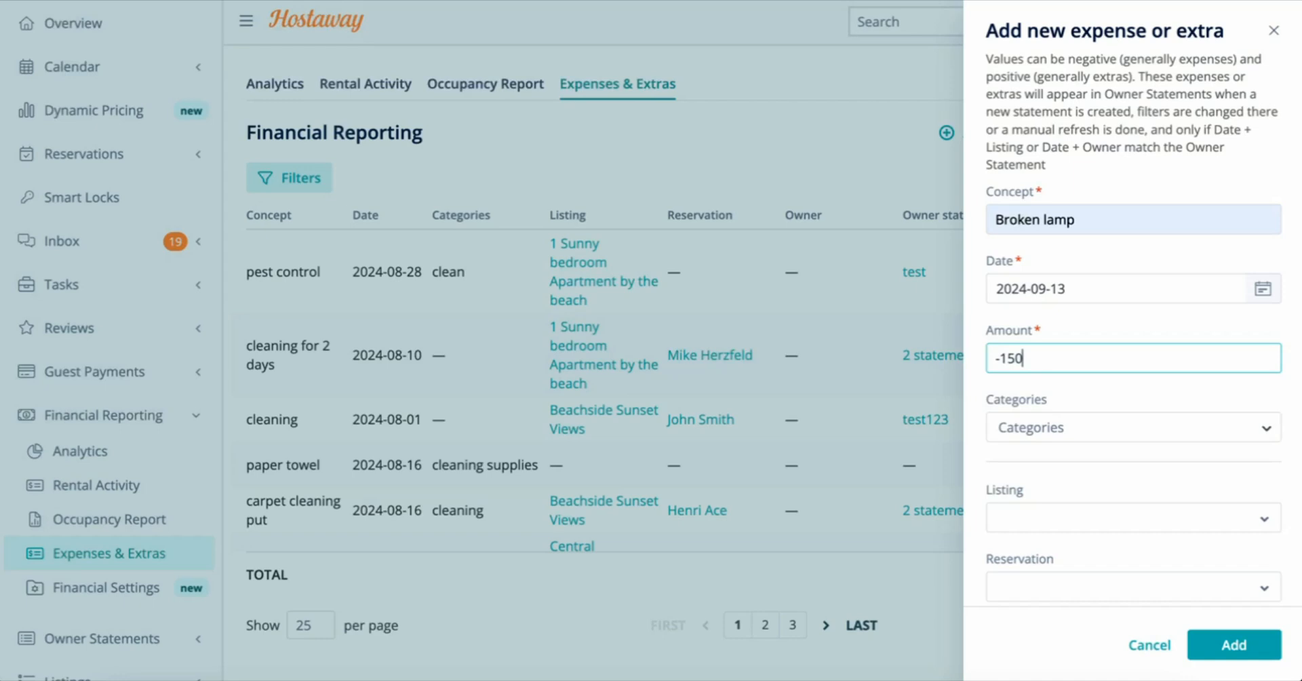
left_click(1129, 426)
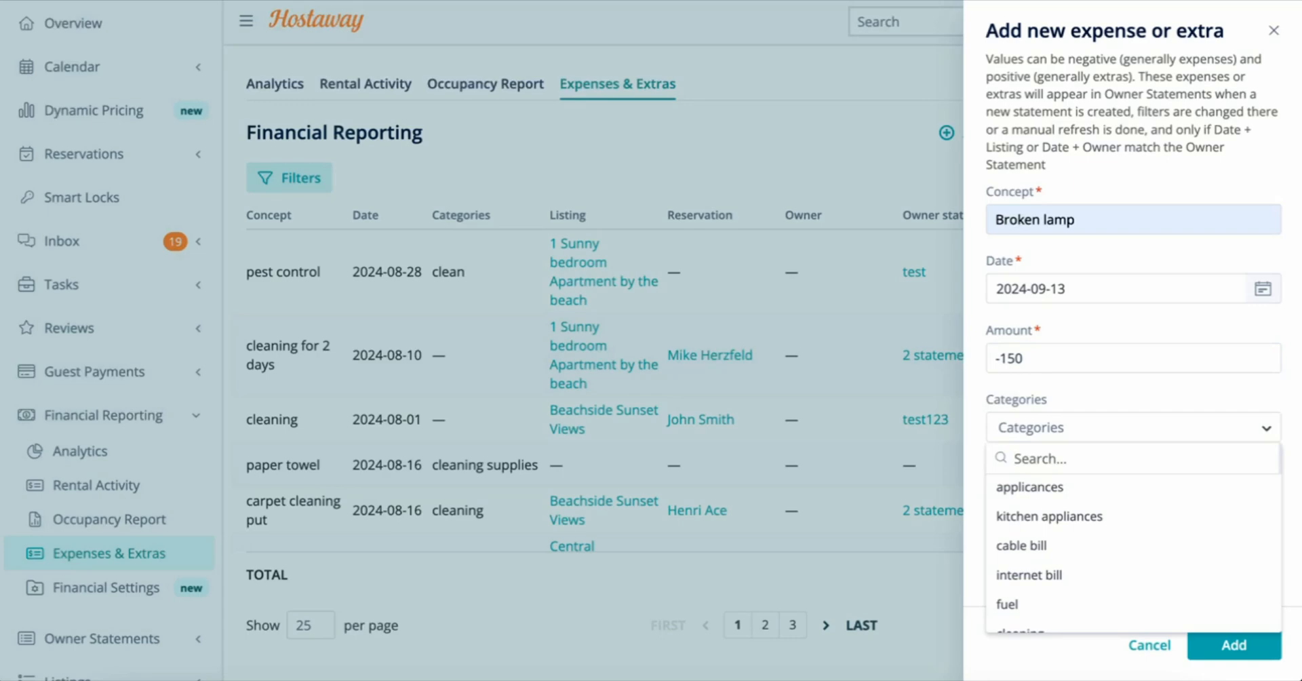
Search 'dam' and assign the damages category to the Broken lamp expense.
type("da")
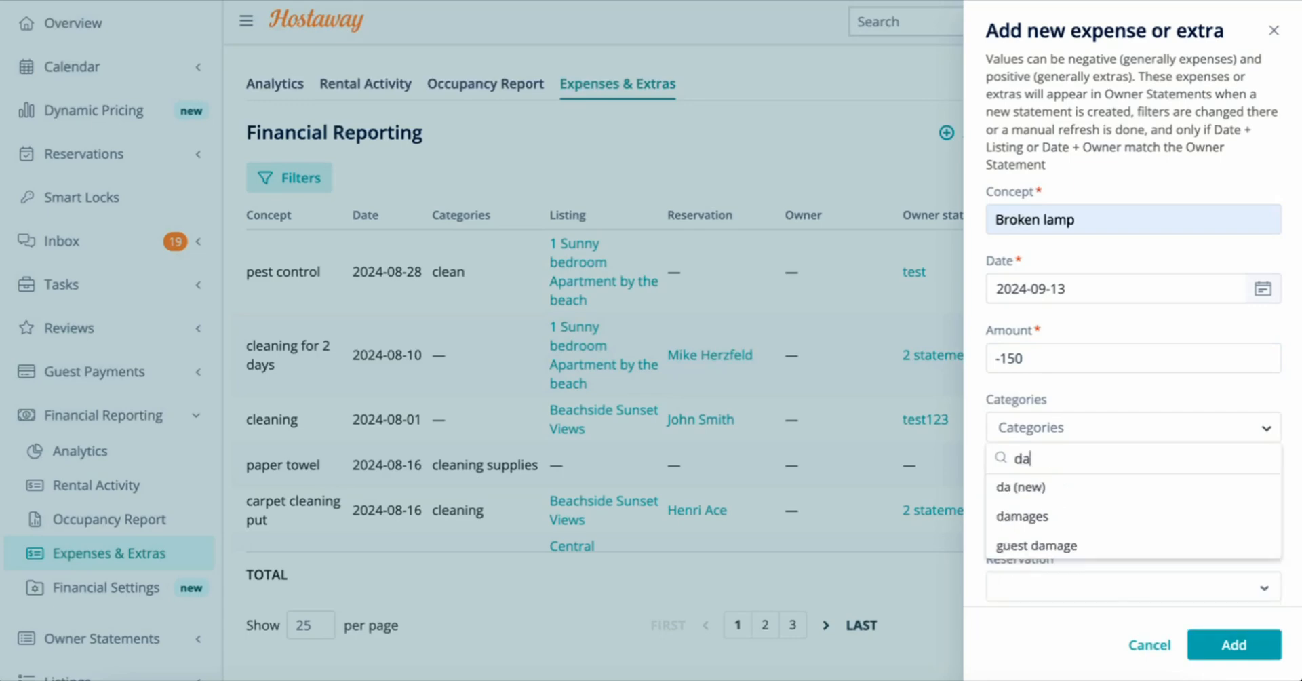
type("m")
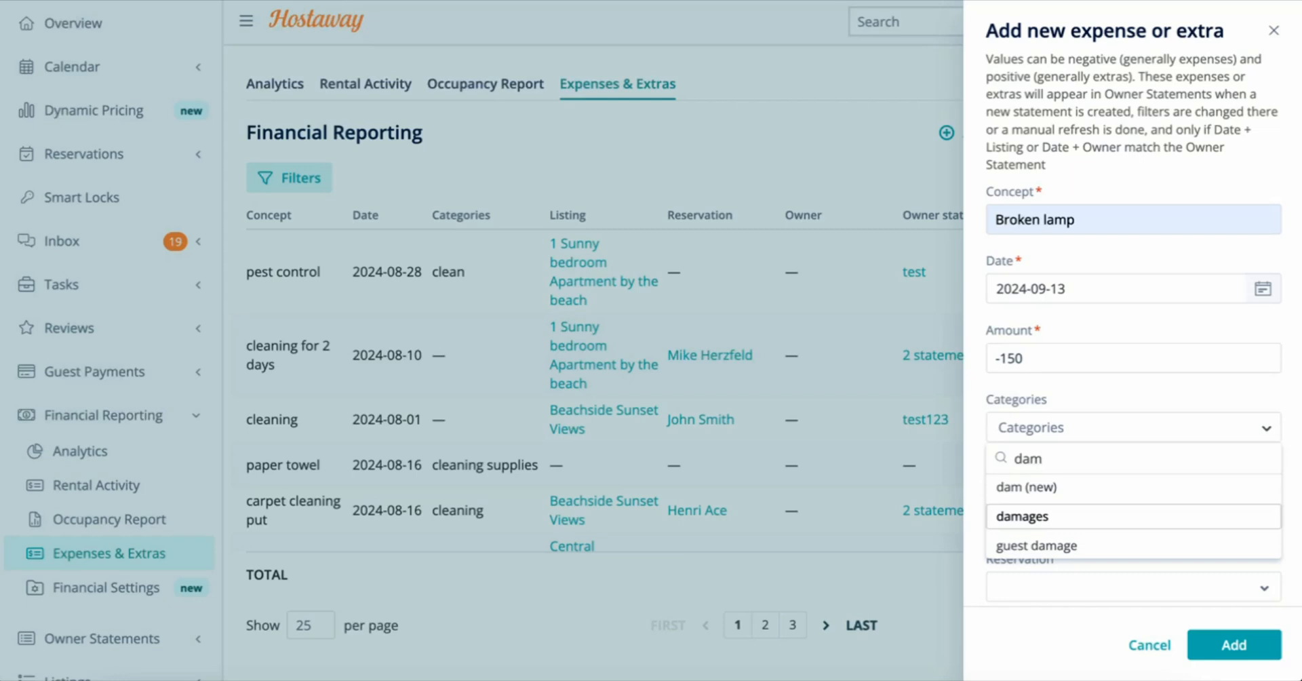
left_click(1022, 516)
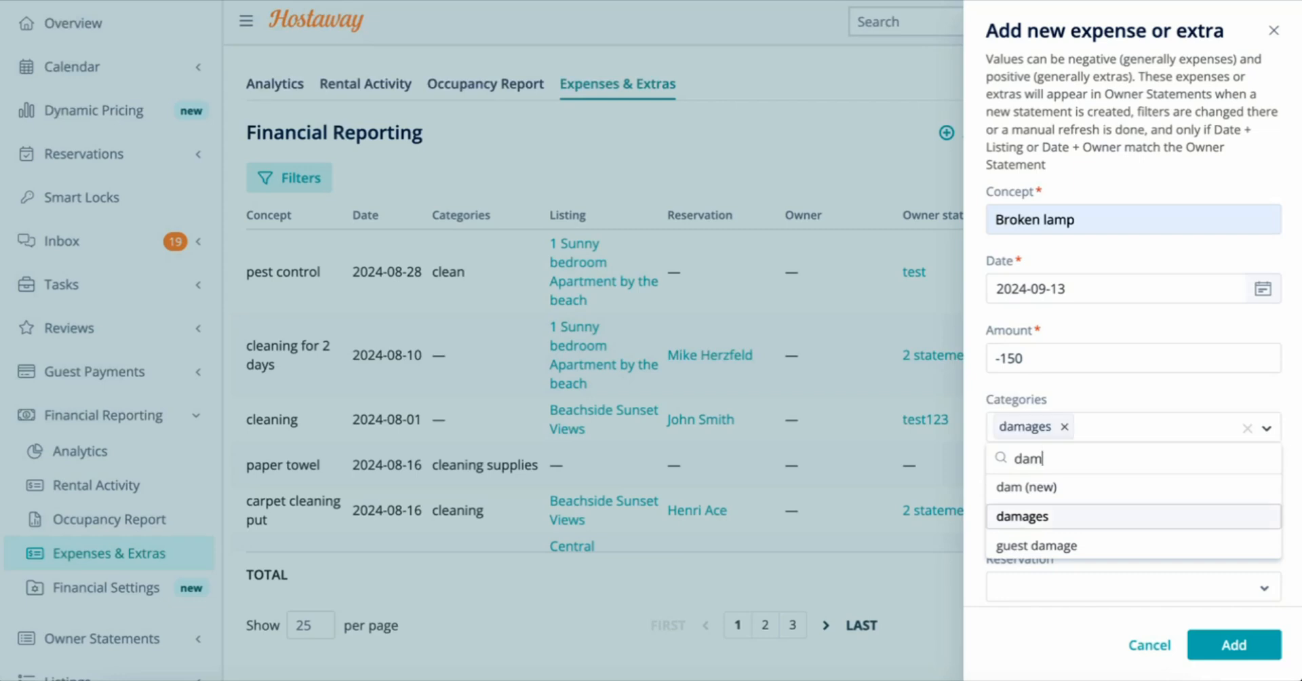
left_click(1021, 516)
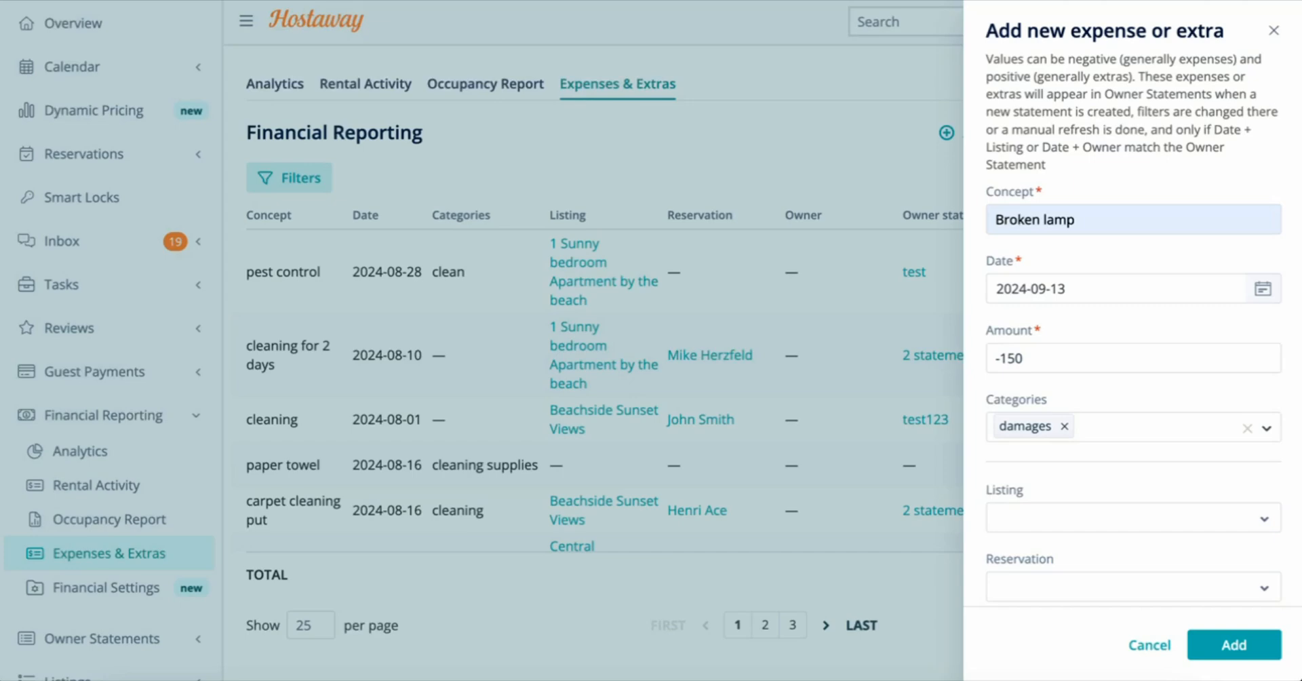
left_click(1132, 518)
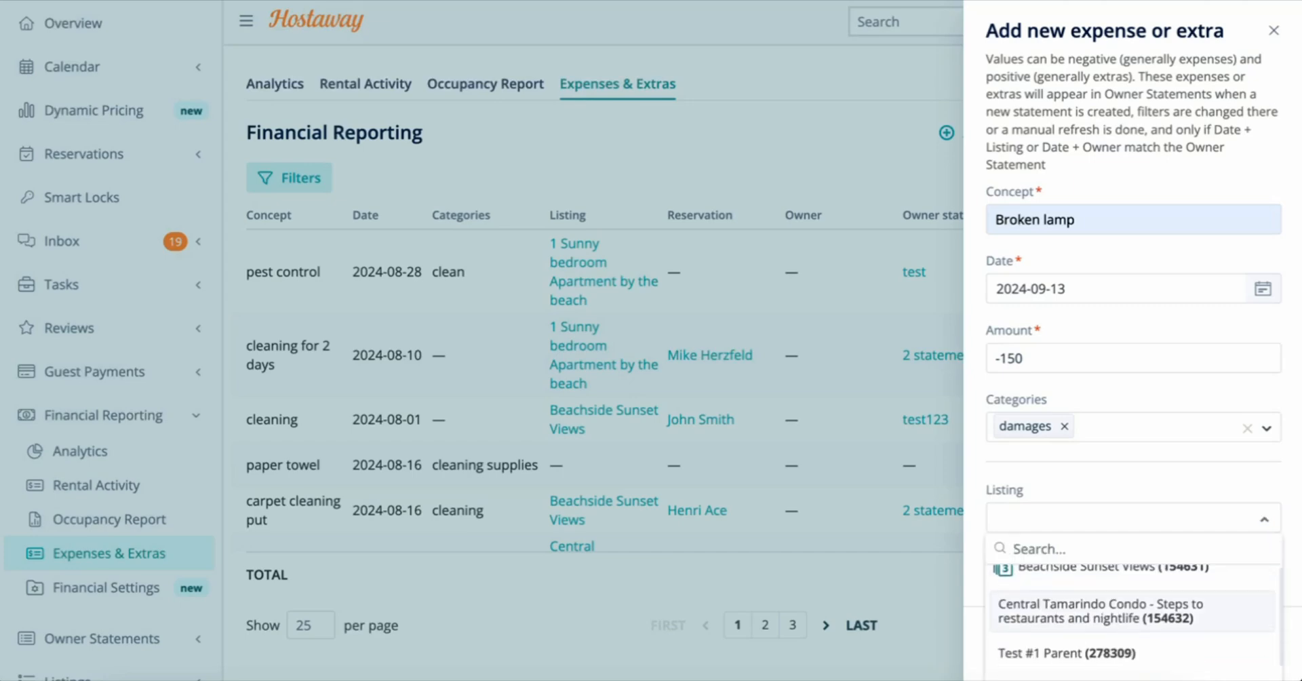
Assign the Central Tamarindo Condo listing to the expense and save it.
left_click(1132, 610)
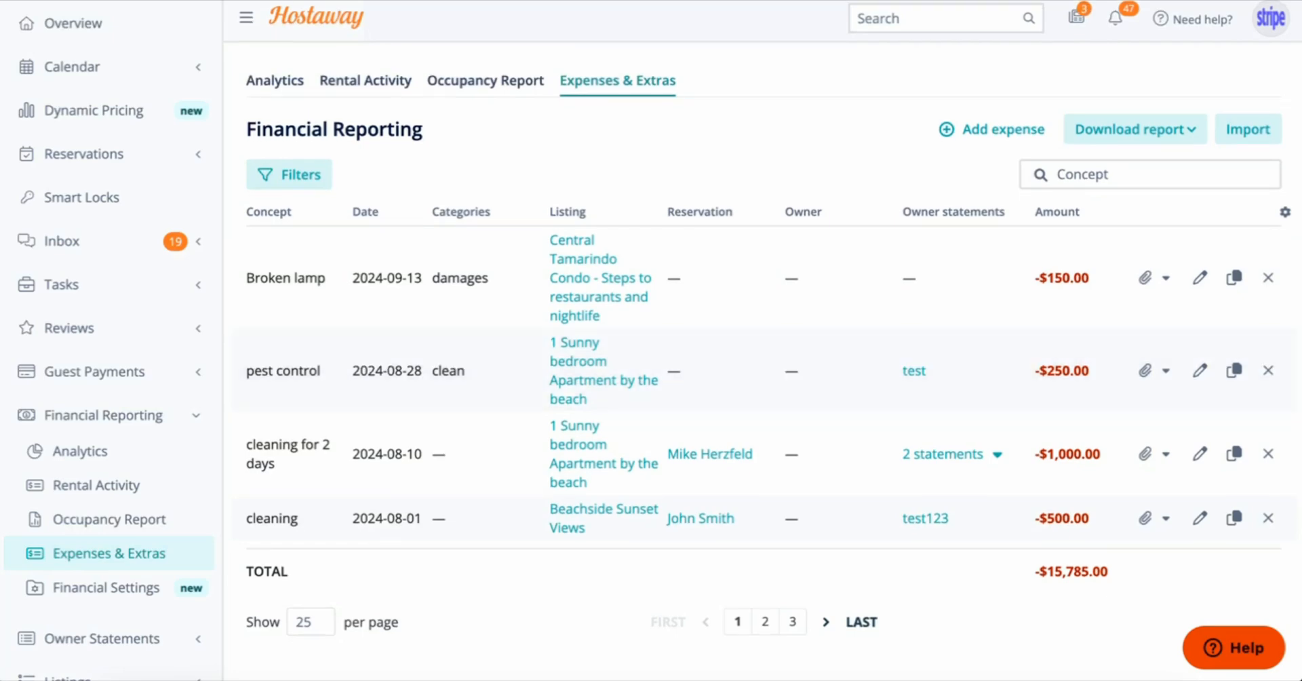
mouse_move(108, 587)
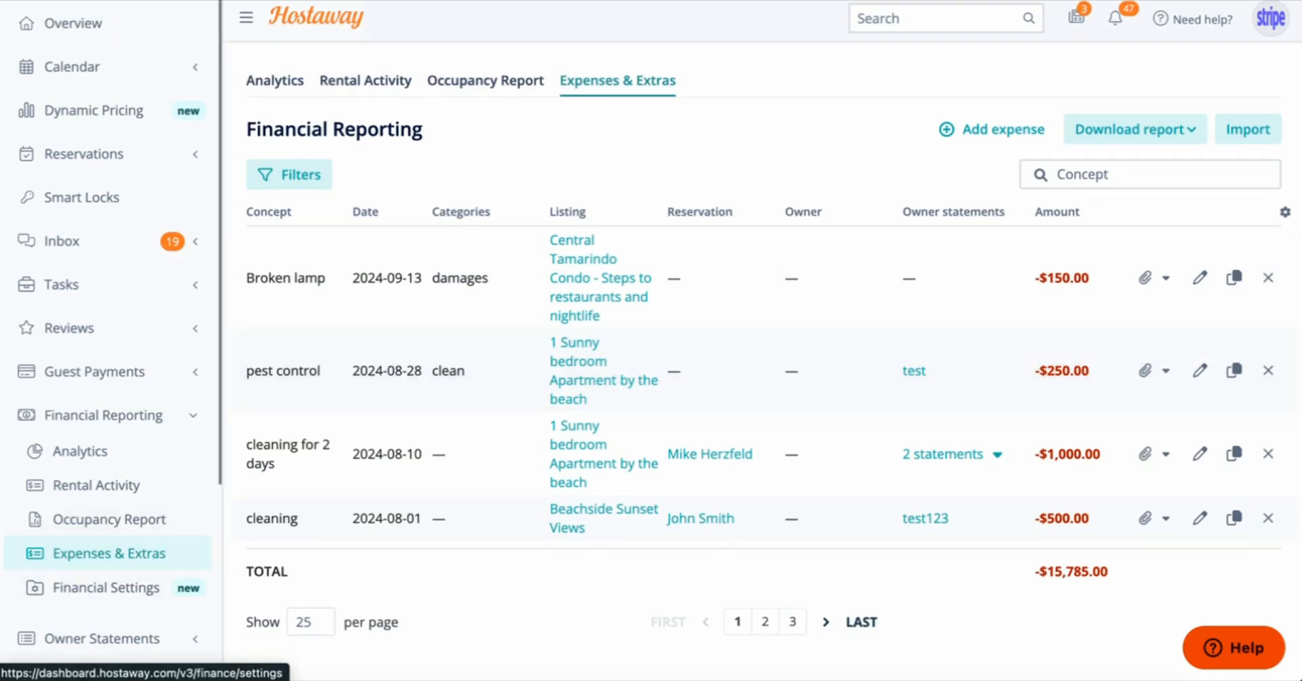
Open the September owner statement editor and start adding another expense.
left_click(102, 637)
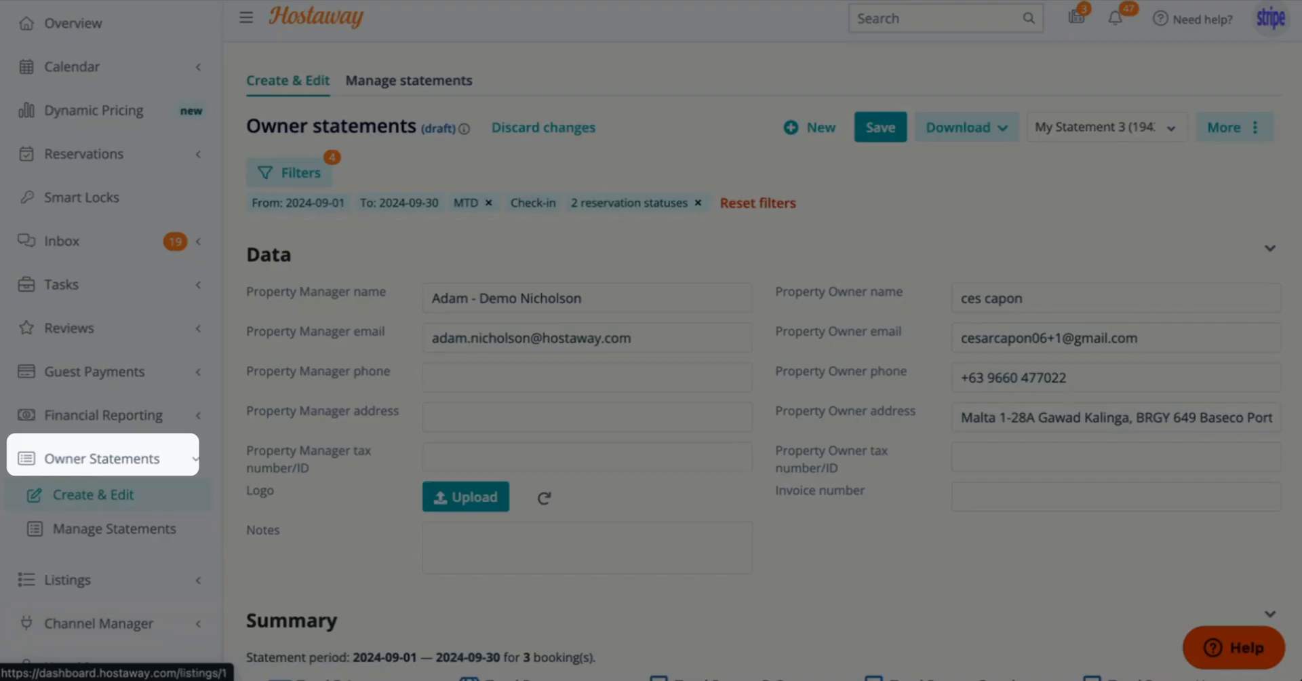
scroll("down", 3)
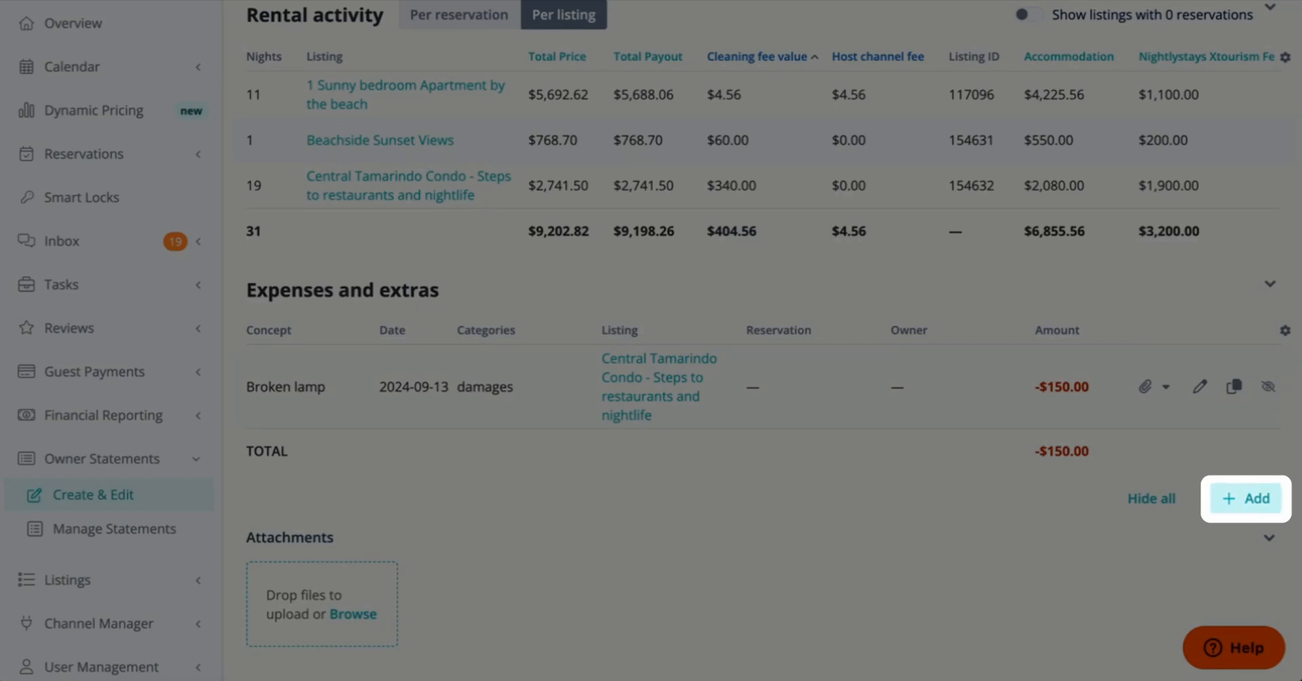
left_click(1245, 499)
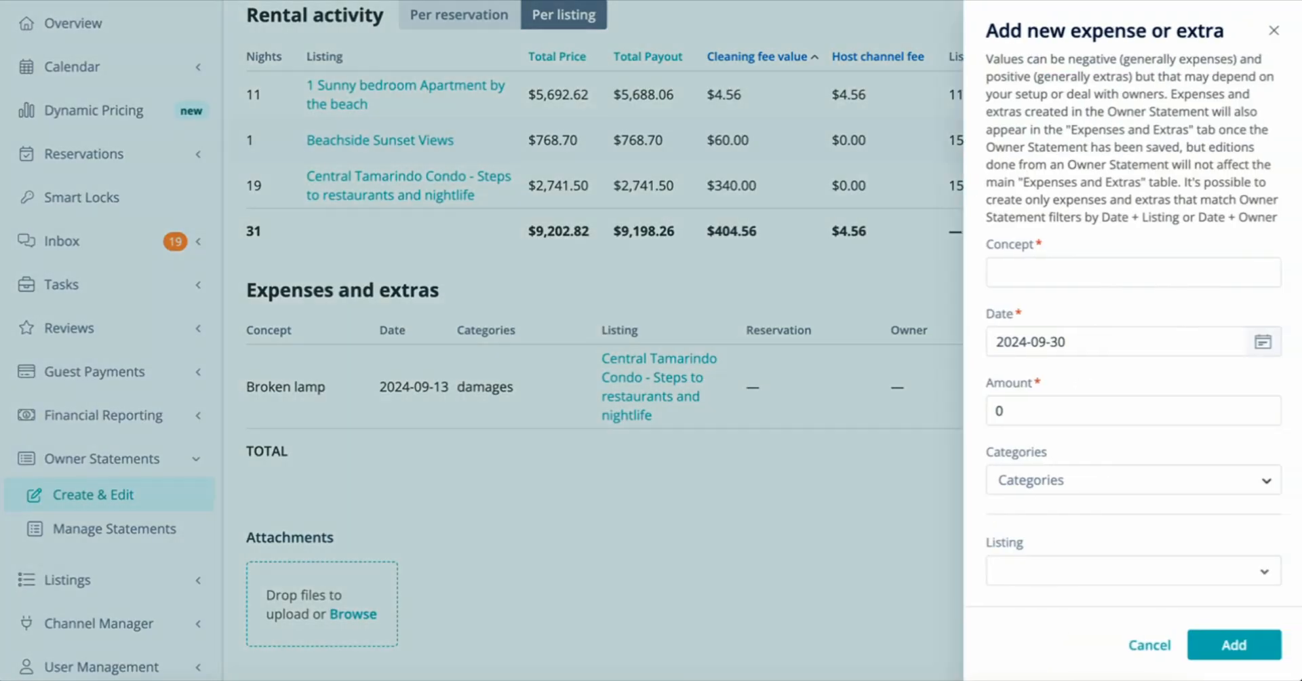